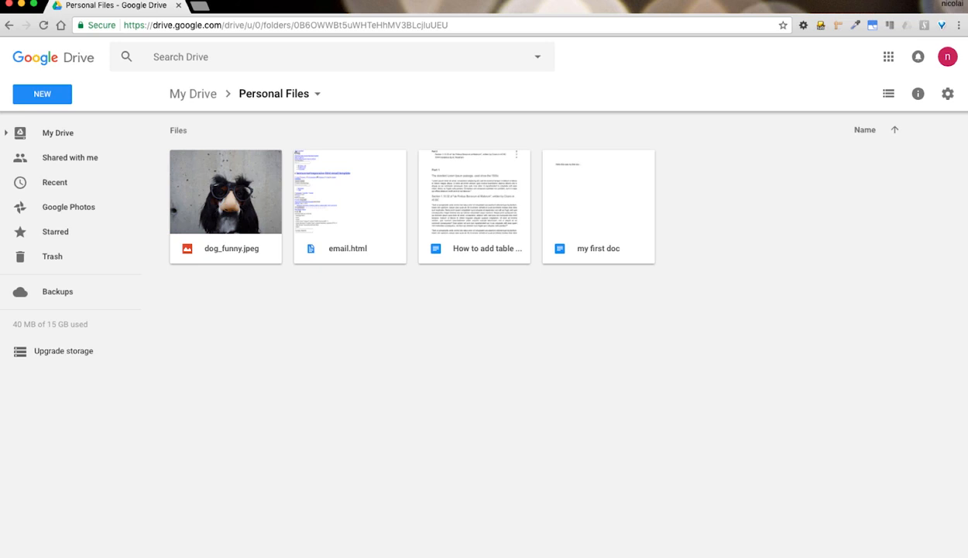
Open the Google Docs template gallery via New > Google Docs > From a template.
click(345, 365)
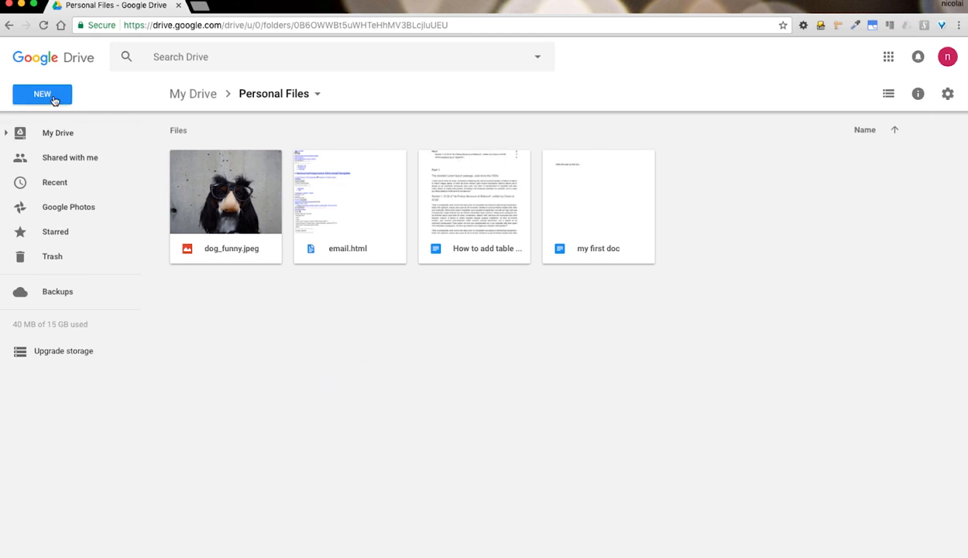
click(43, 94)
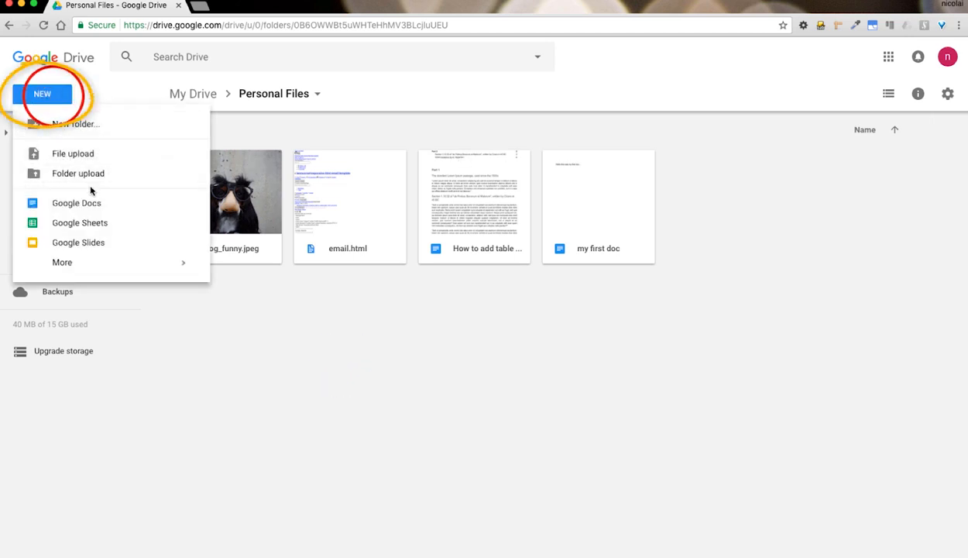
mouse_move(143, 212)
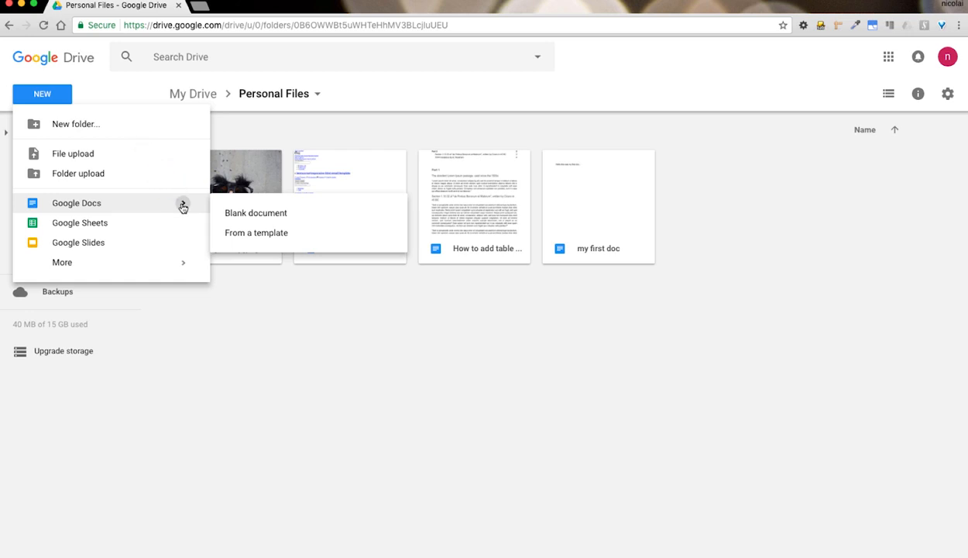
mouse_move(255, 233)
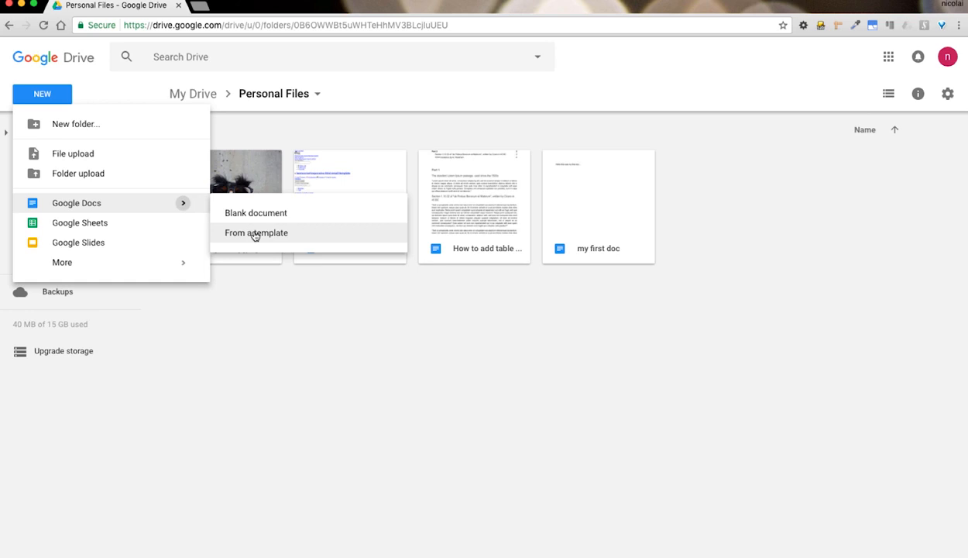
click(256, 232)
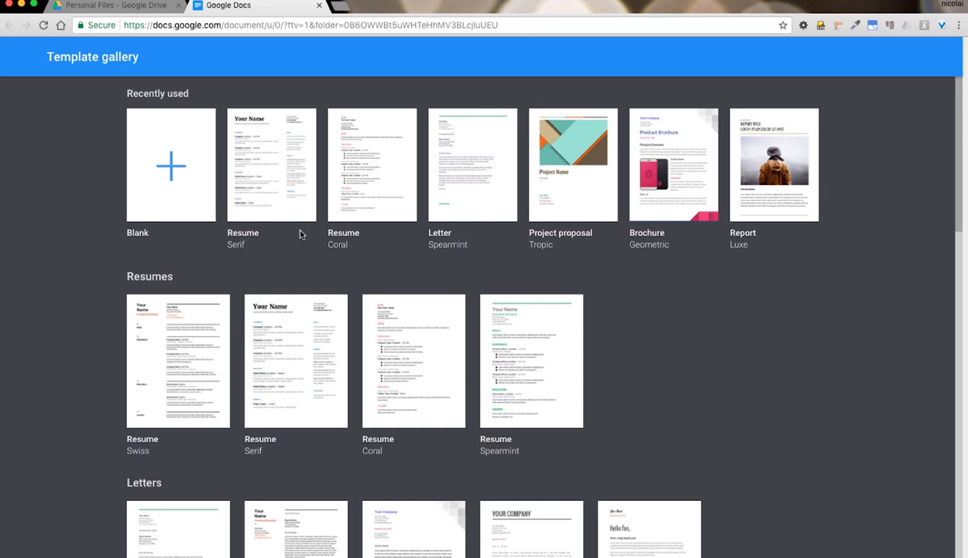
mouse_move(243, 273)
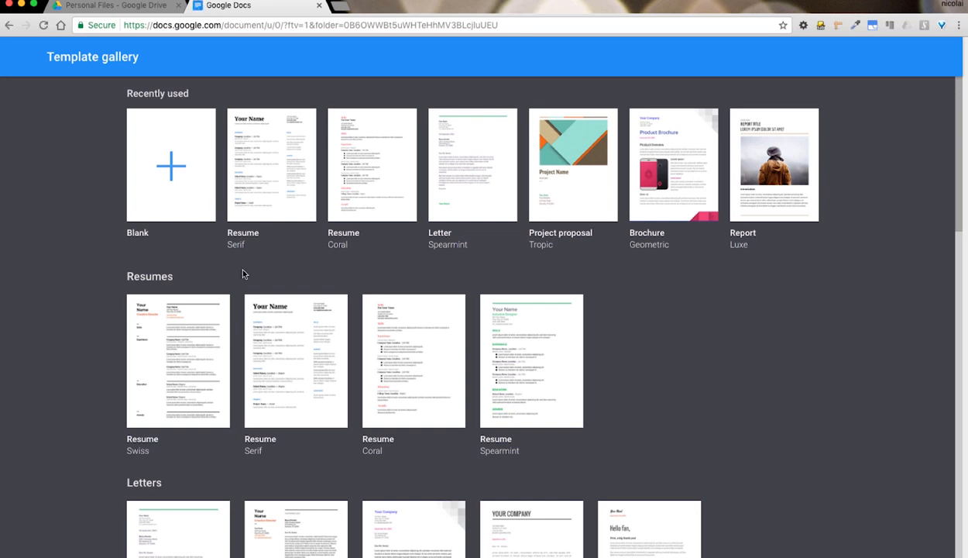
Browse down to the Work category and start a document from the Tropic Project proposal template.
scroll(down, 3)
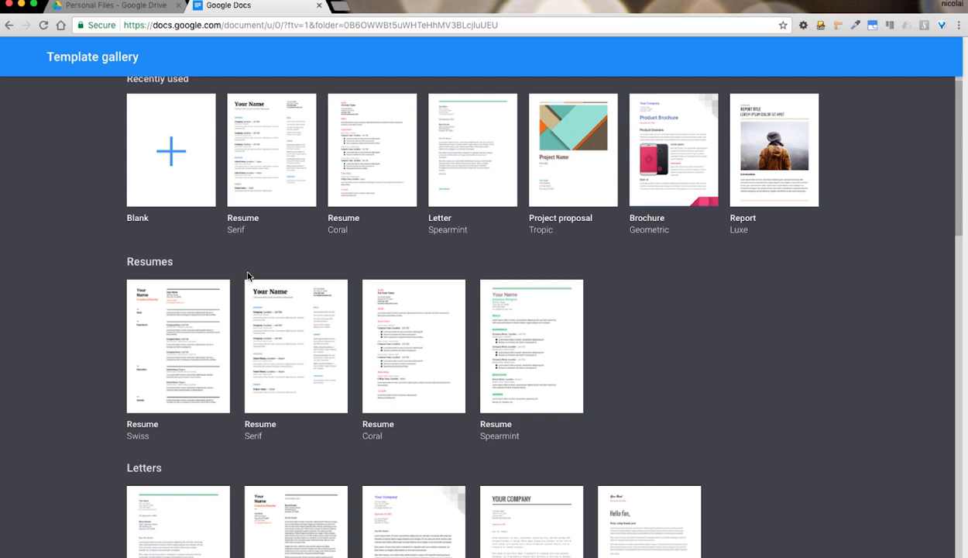
mouse_move(238, 253)
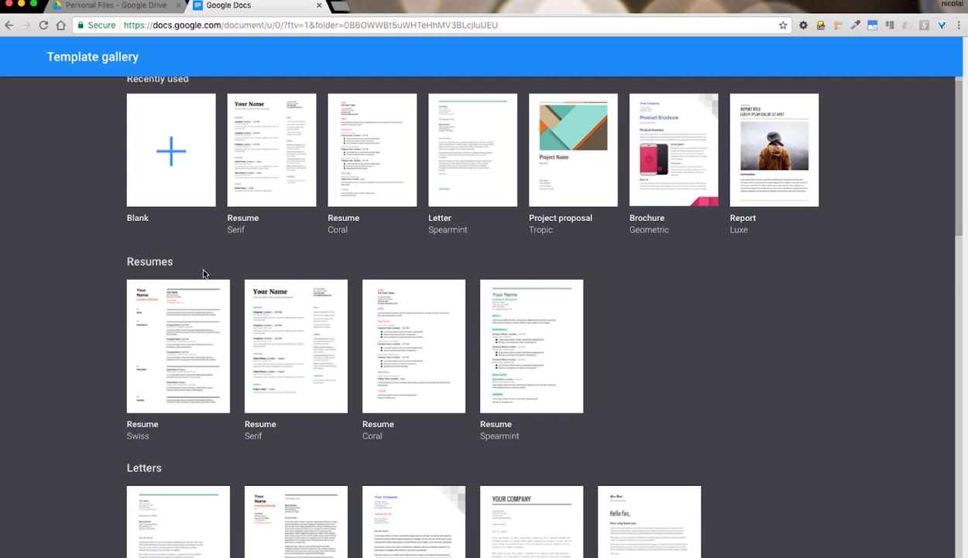
scroll(down, 3)
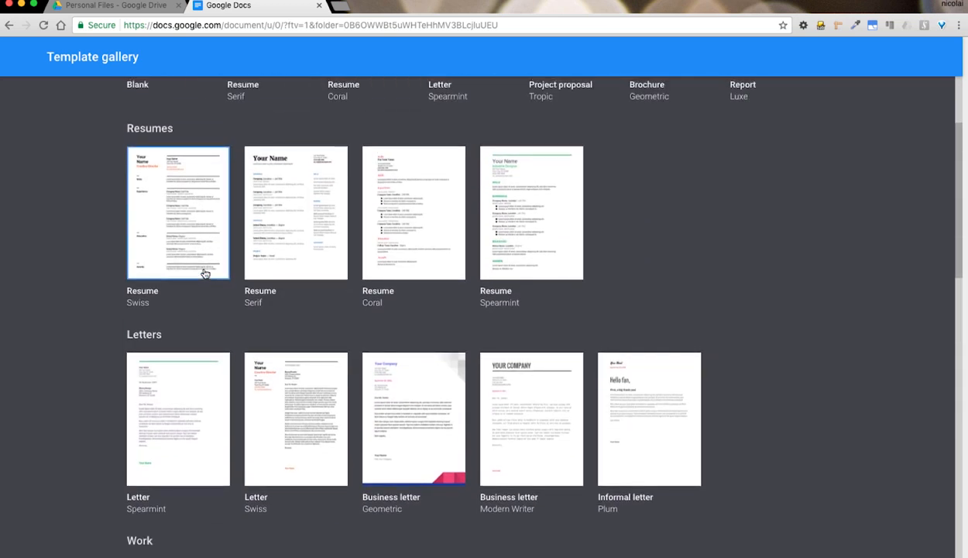
scroll(down, 3)
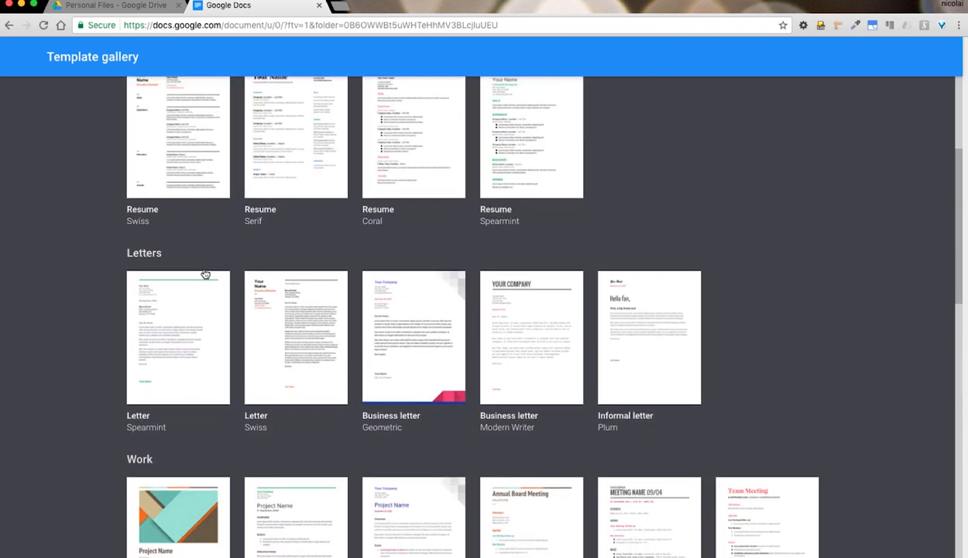
click(178, 492)
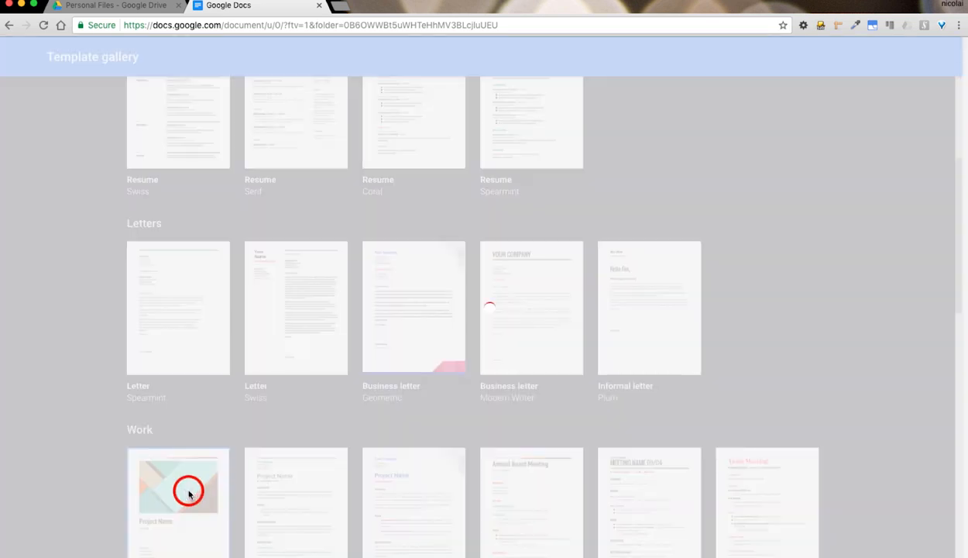
Change the Project Name heading to 'Burn to Learn' and rename the document 'My first Template'.
click(185, 491)
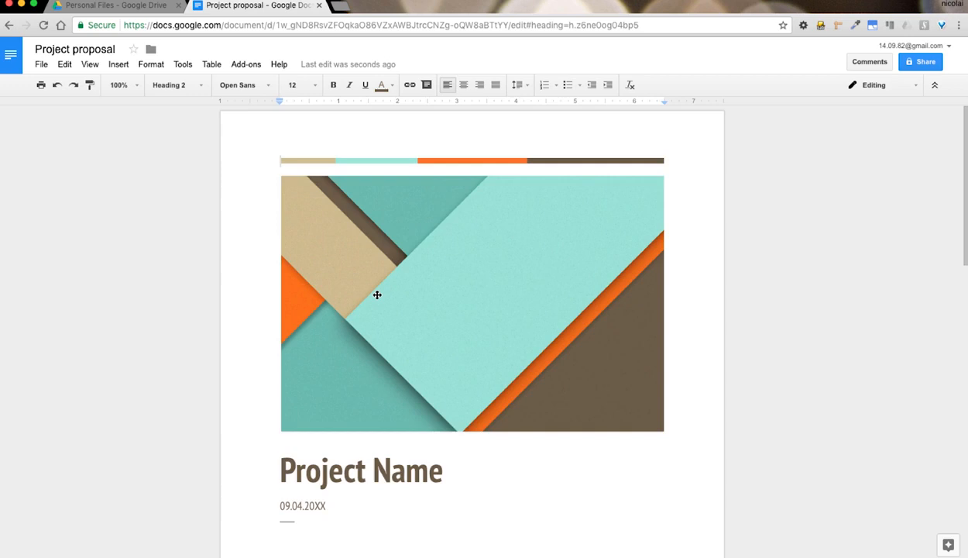
scroll(down, 3)
text(P)
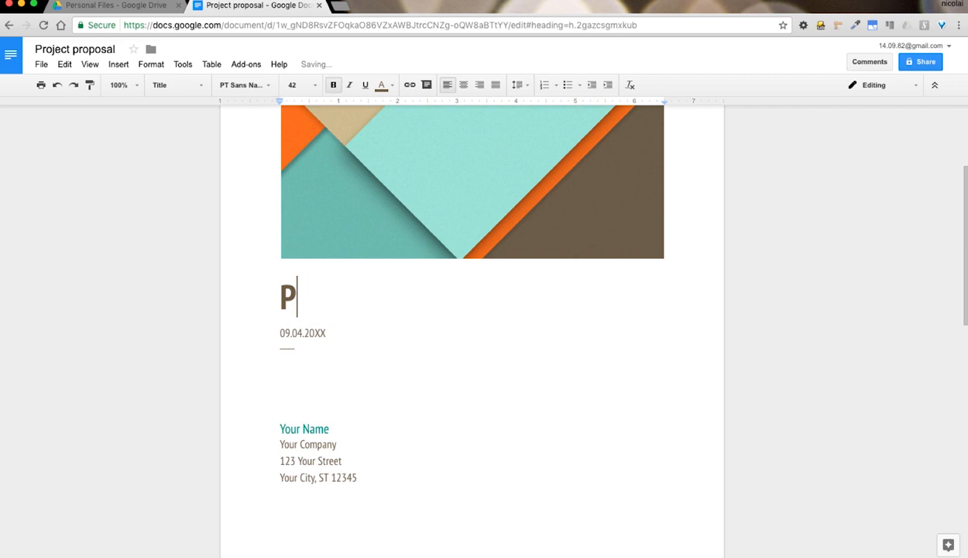
text(Burn to)
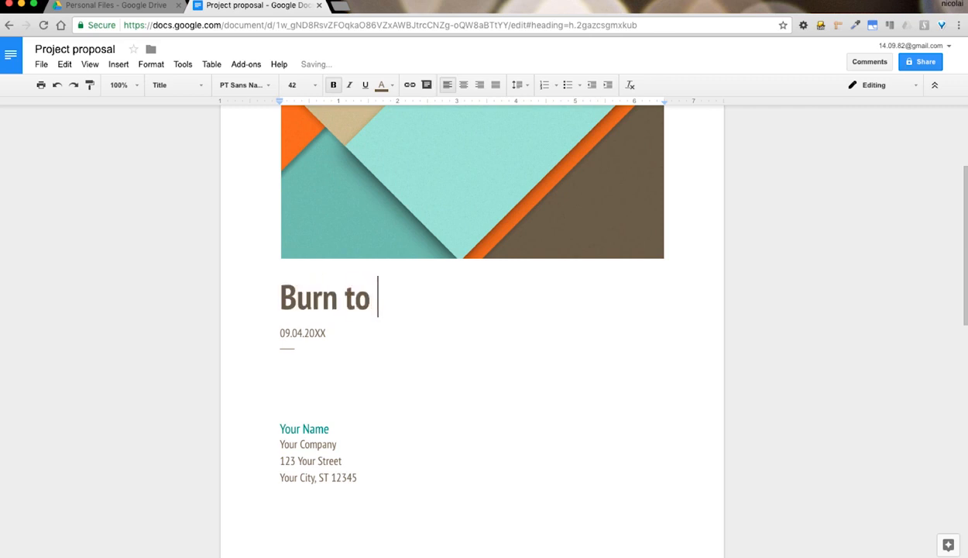
text(Learn)
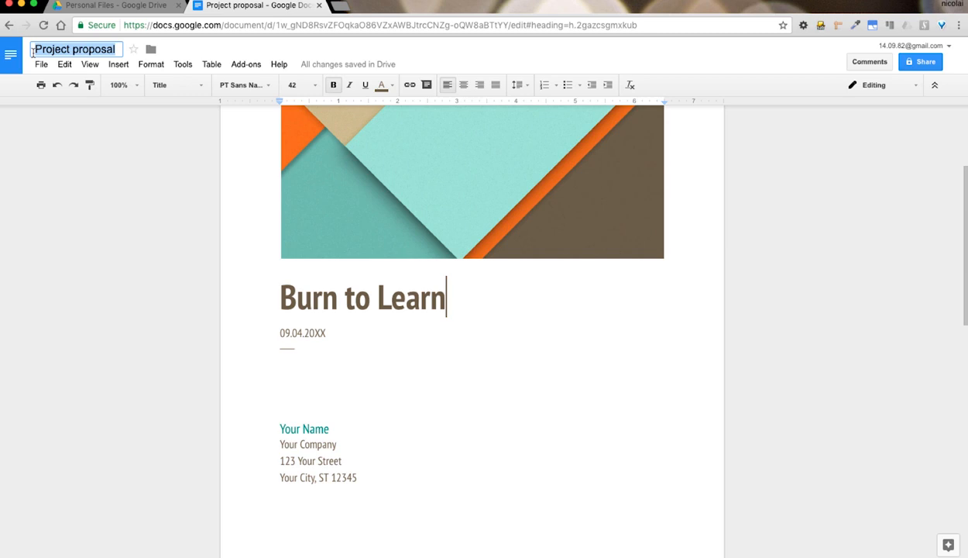
text(My first Template)
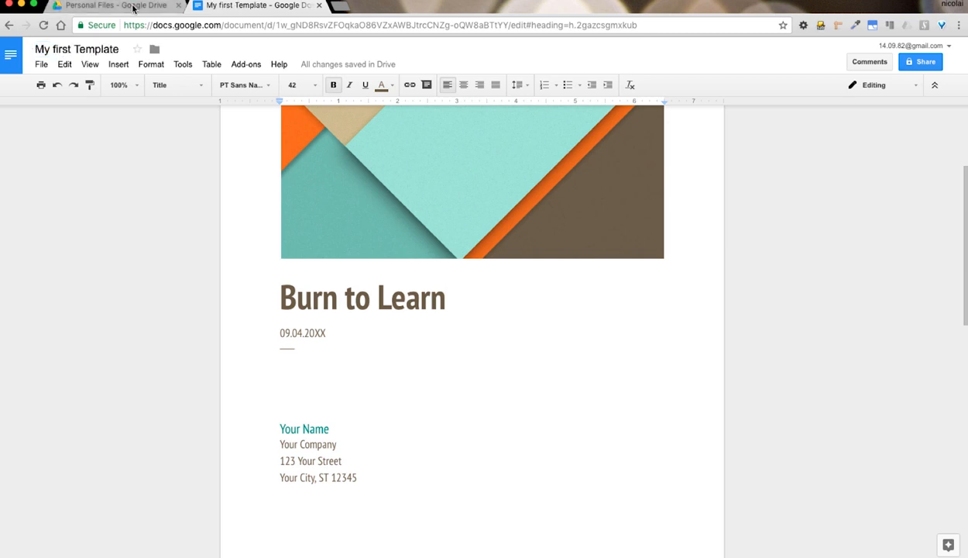
Check the Personal Files folder in Drive, then return to the My first Template document tab.
click(108, 6)
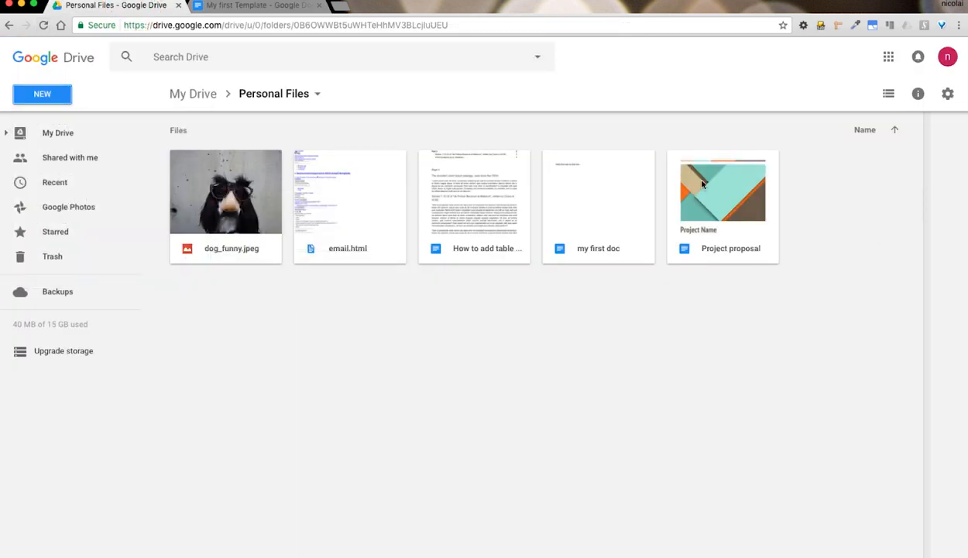
mouse_move(712, 241)
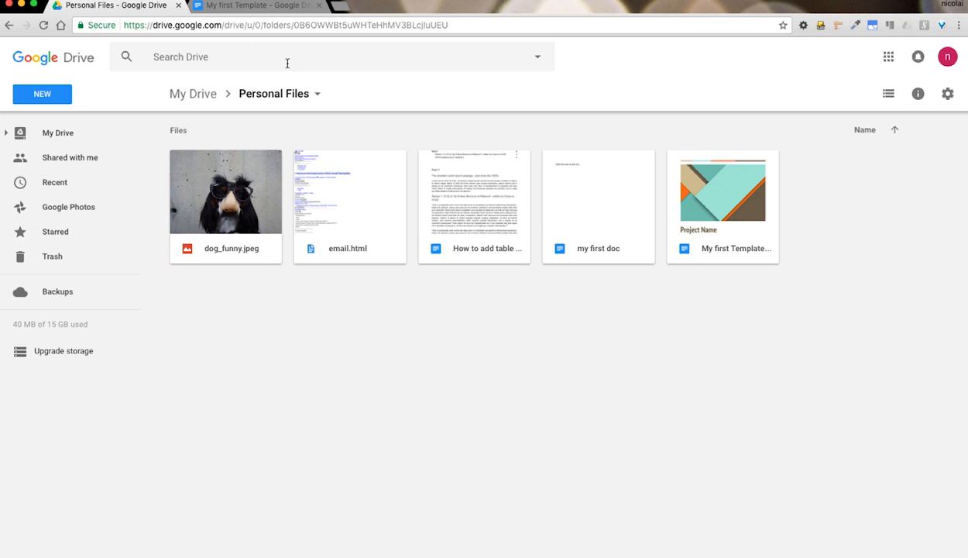
mouse_move(748, 224)
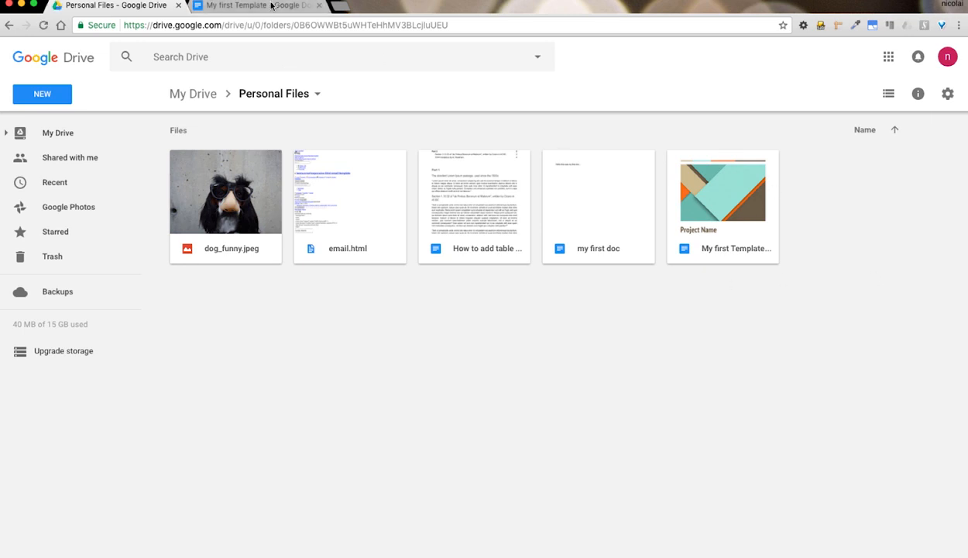
mouse_move(269, 6)
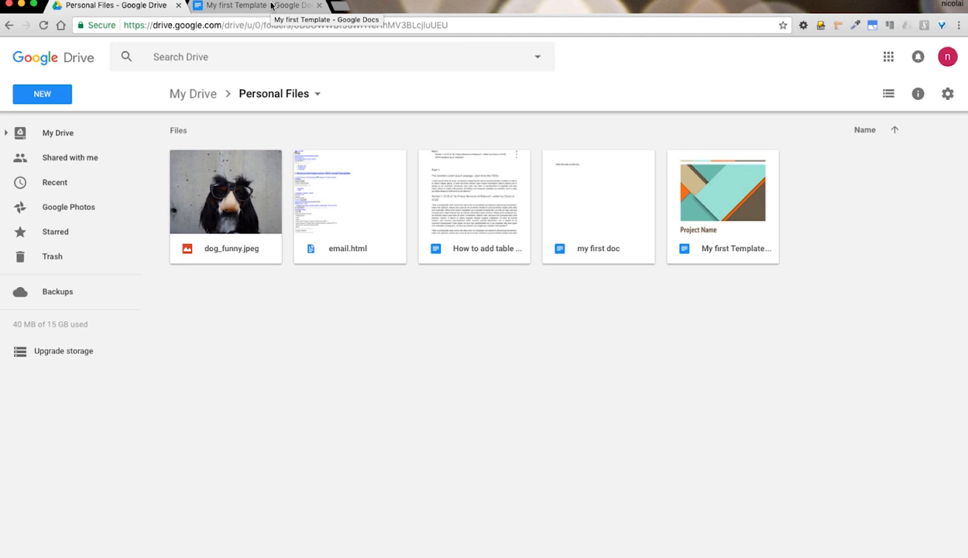
click(255, 5)
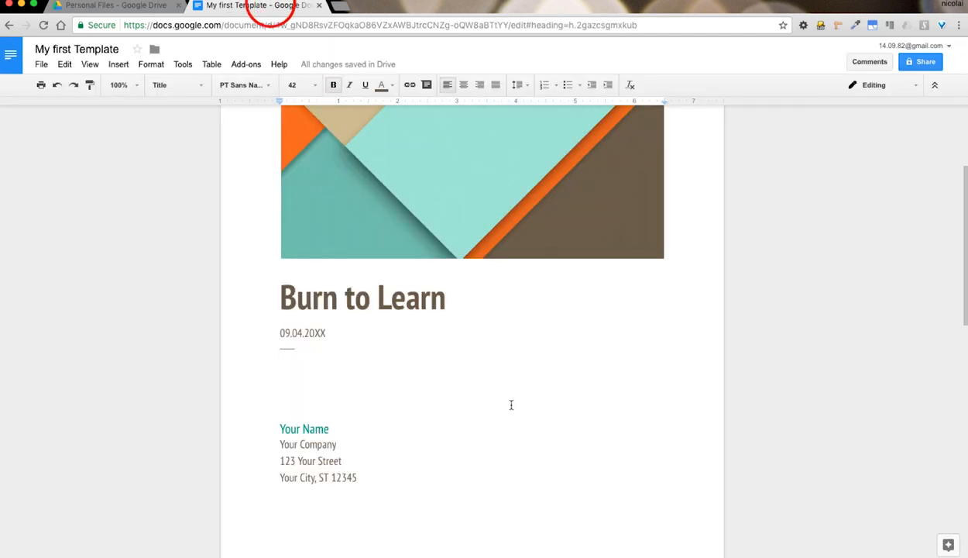
Swap the header picture for the flame logo, retitle the document 'Project Template', and return to Drive.
click(473, 186)
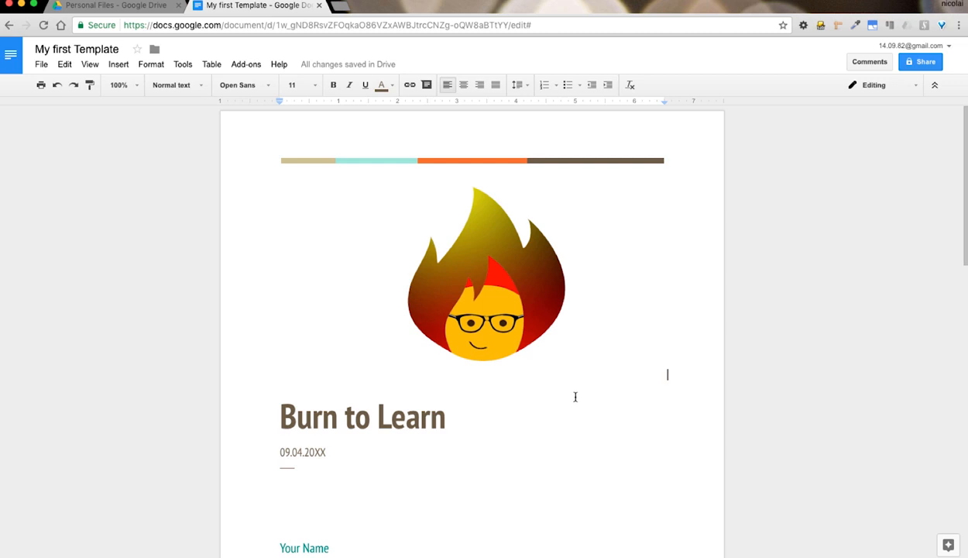
mouse_move(95, 55)
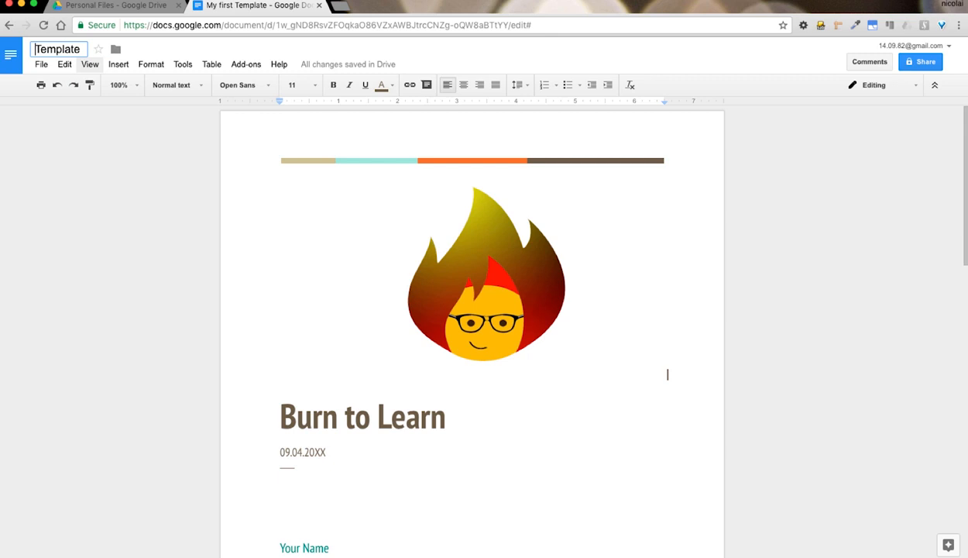
text(Project)
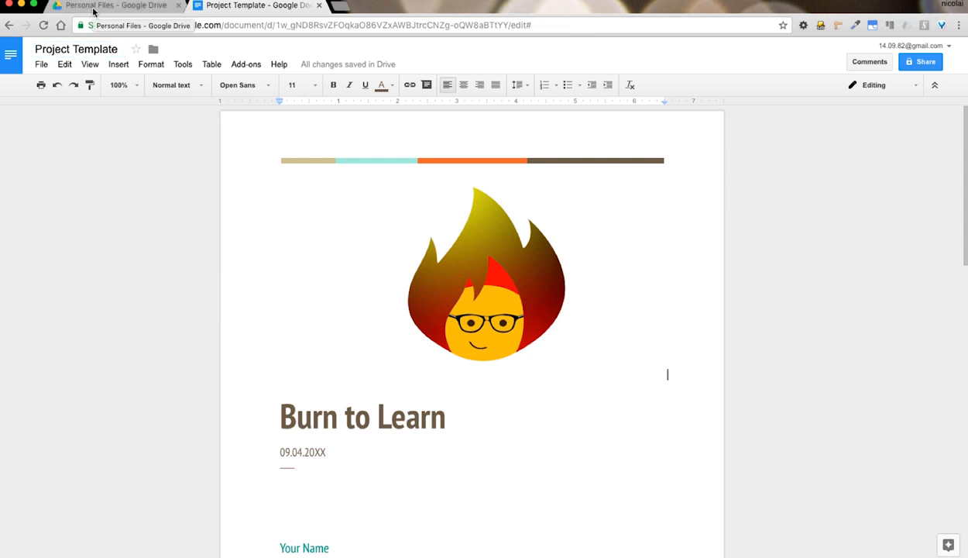
click(116, 5)
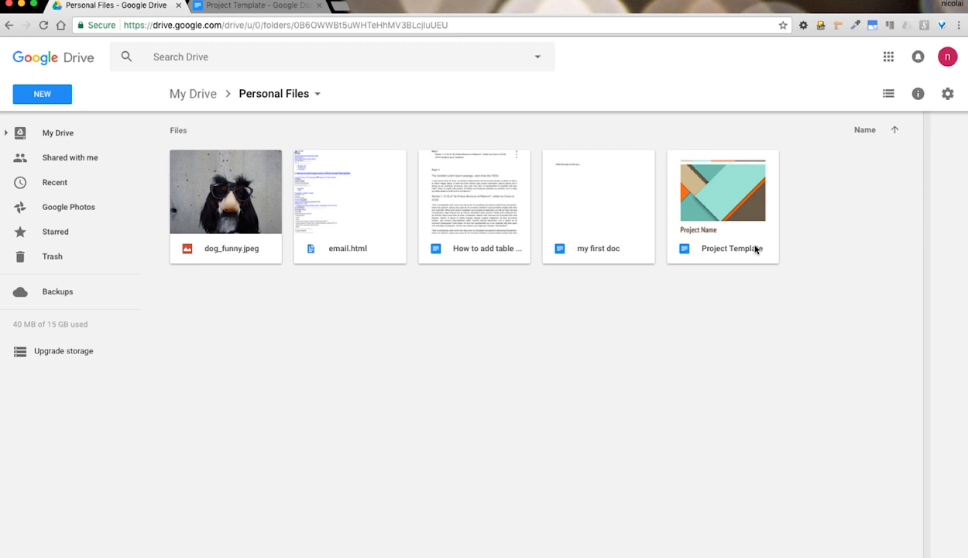
mouse_move(729, 211)
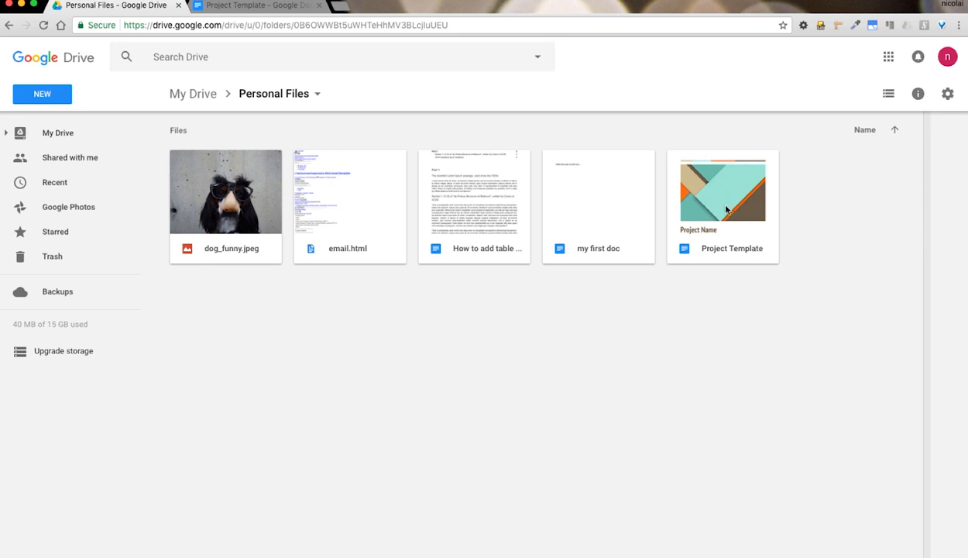
Duplicate Project Template with Make a copy and open 'Copy of Project Template'.
click(724, 193)
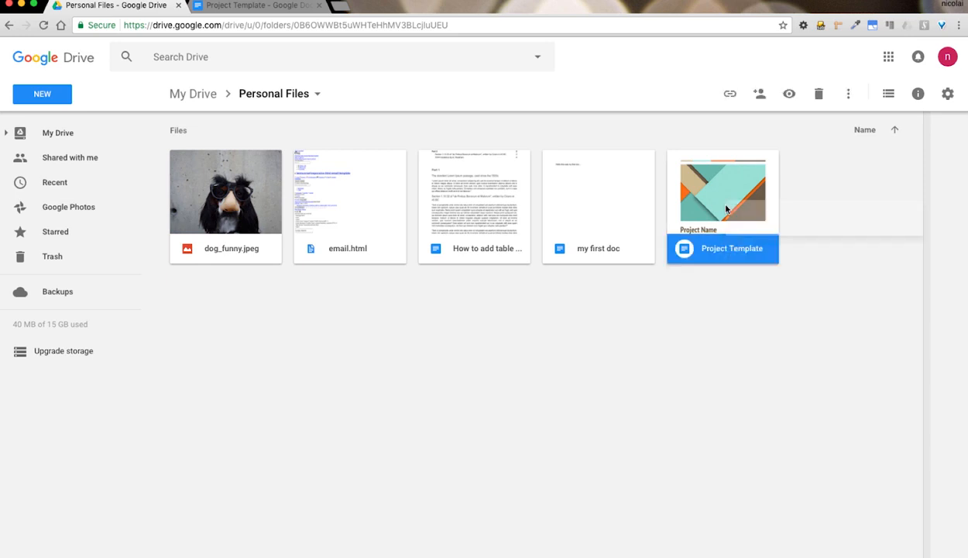
right_click(726, 207)
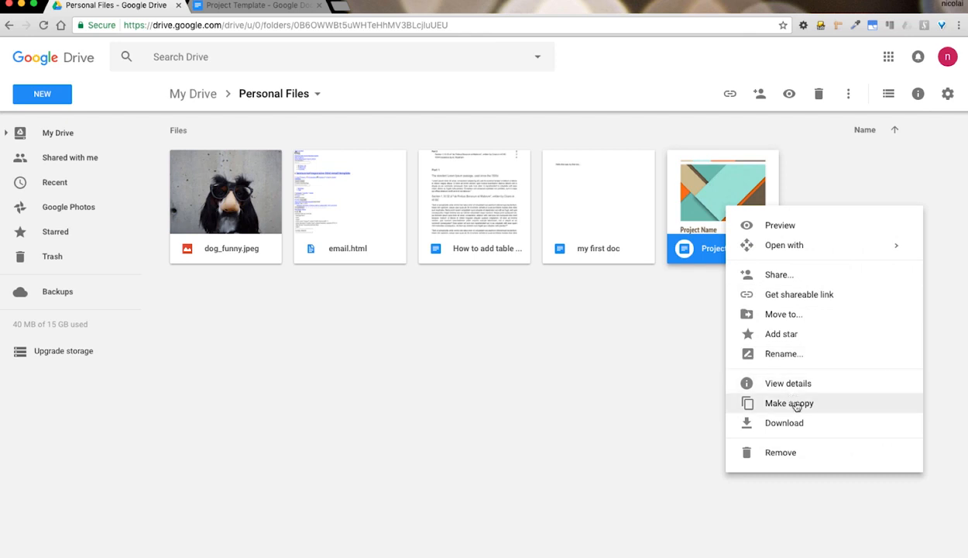
click(788, 404)
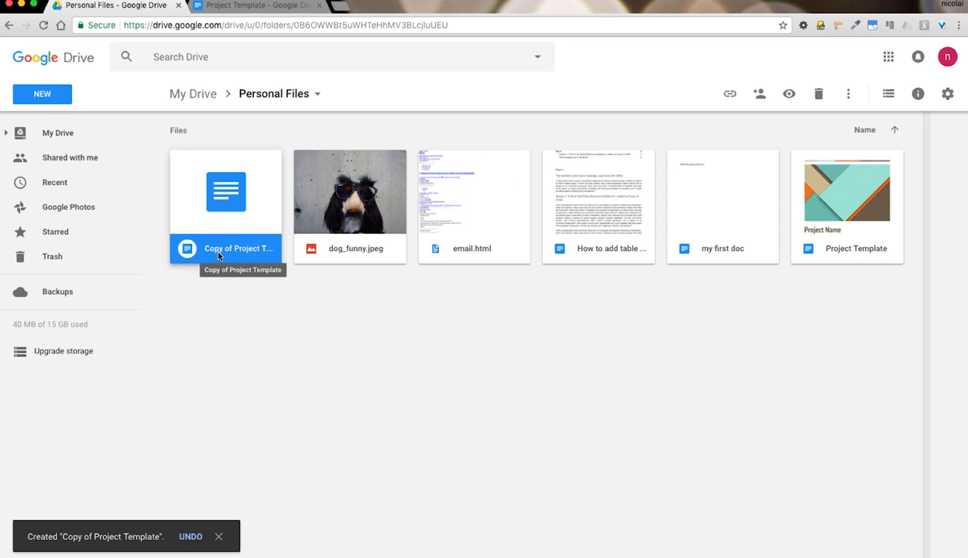
mouse_move(235, 250)
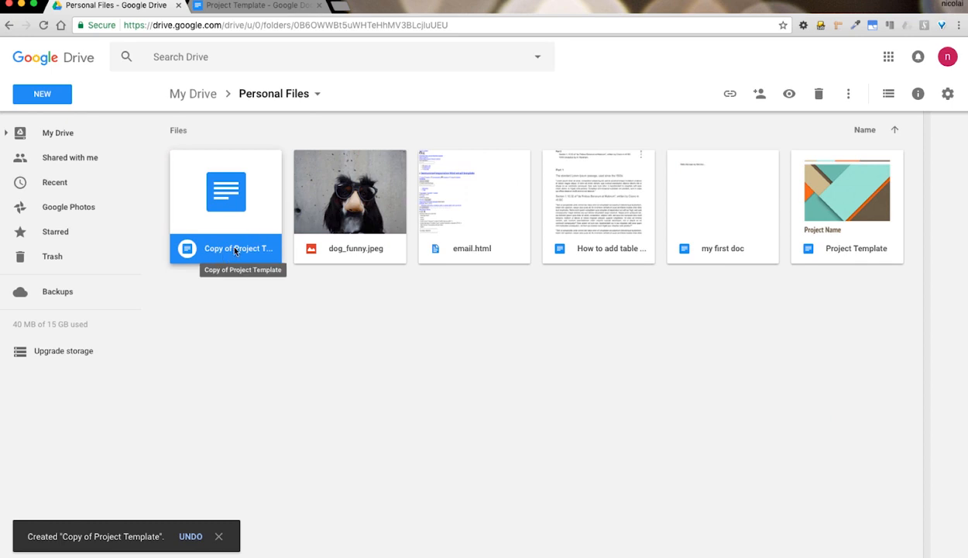
double_click(226, 191)
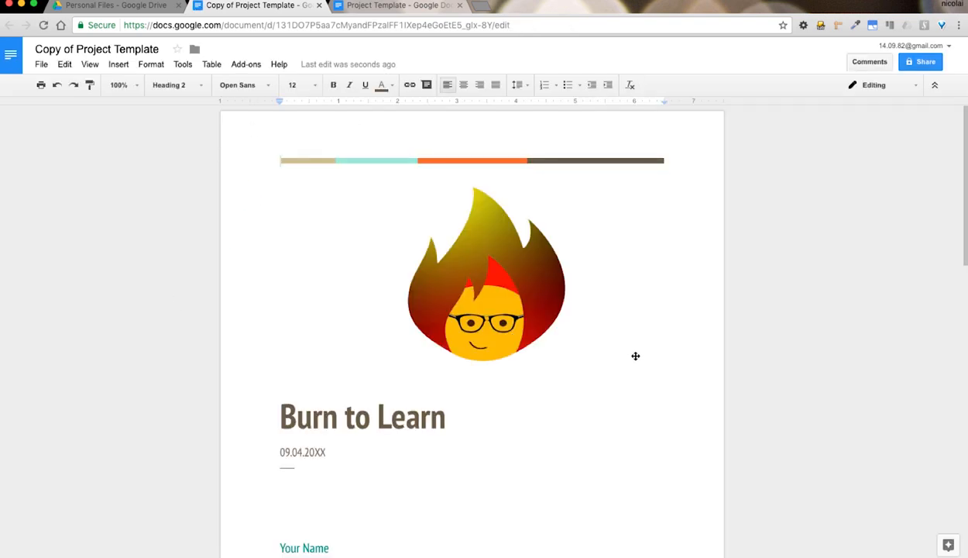
Replace the copied document's title 'Copy of Project Template' with 'Project 1'.
click(96, 49)
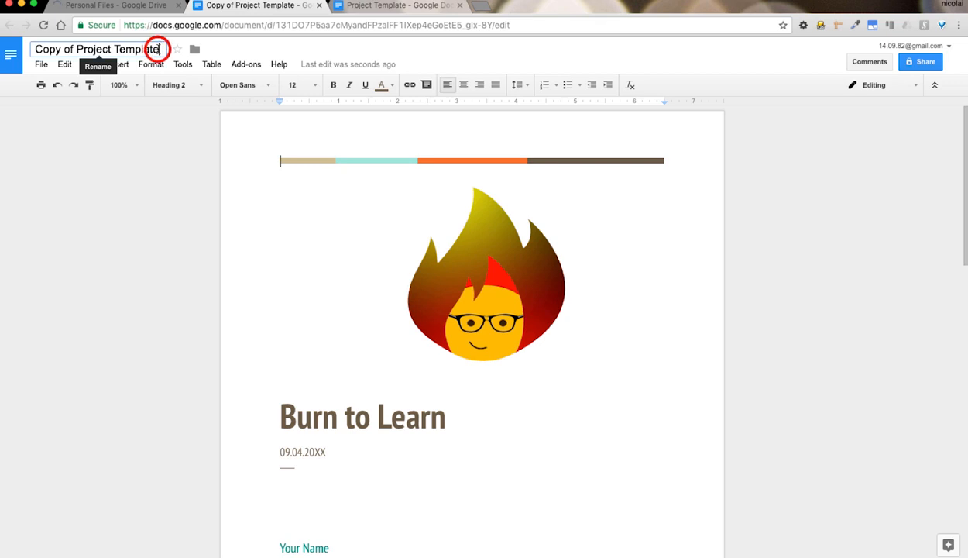
click(115, 50)
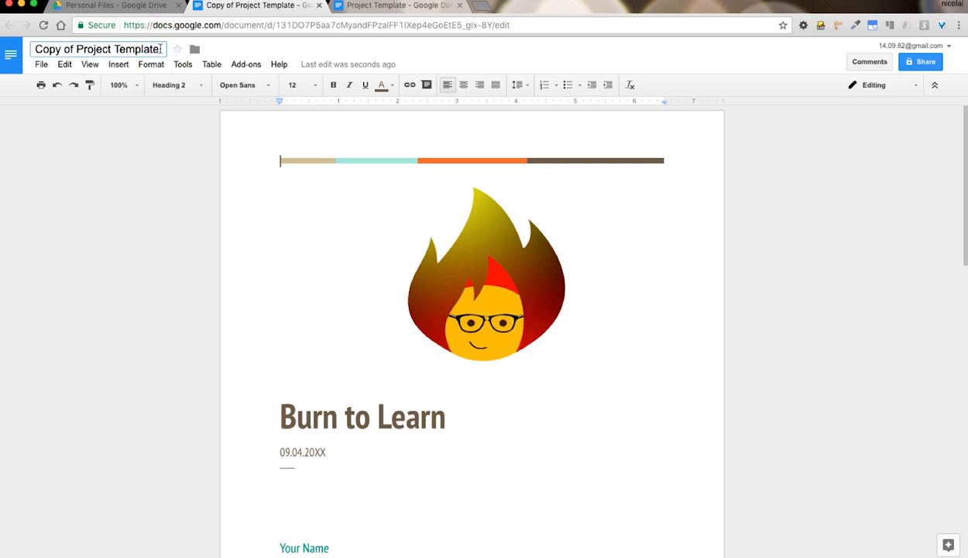
text(Pa)
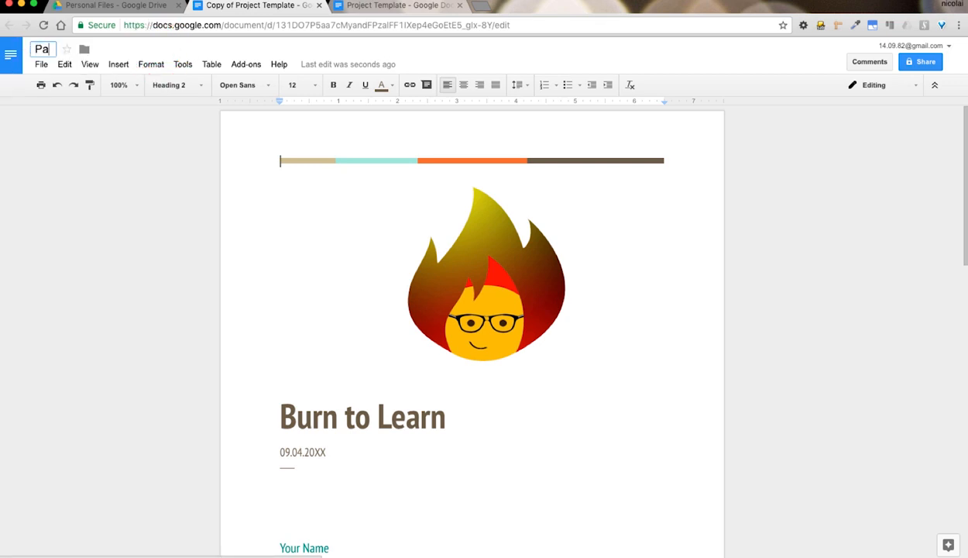
text(Pro)
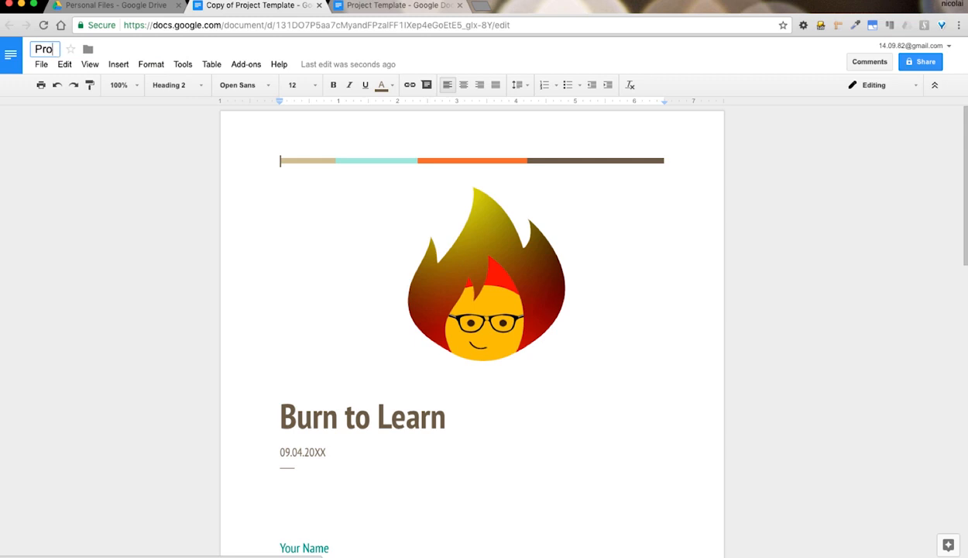
text(Project 1)
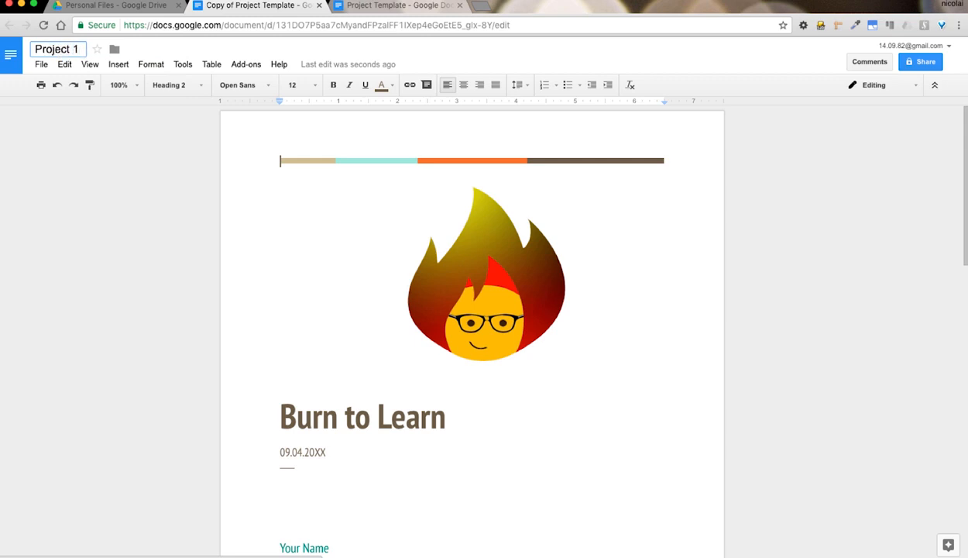